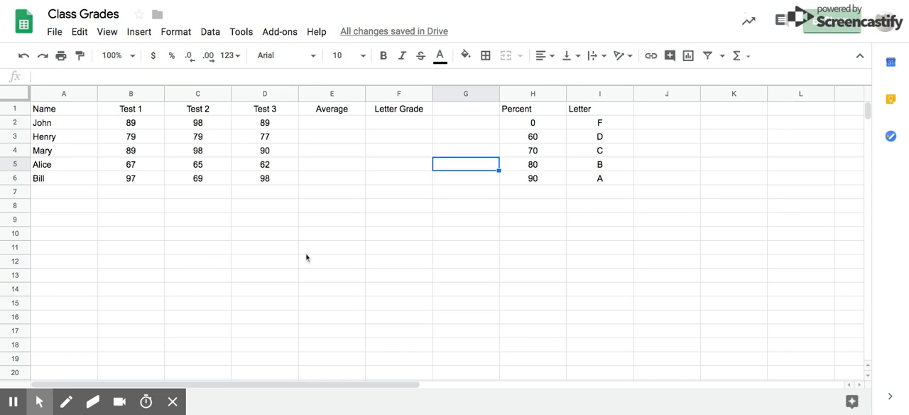
mouse_move(169, 125)
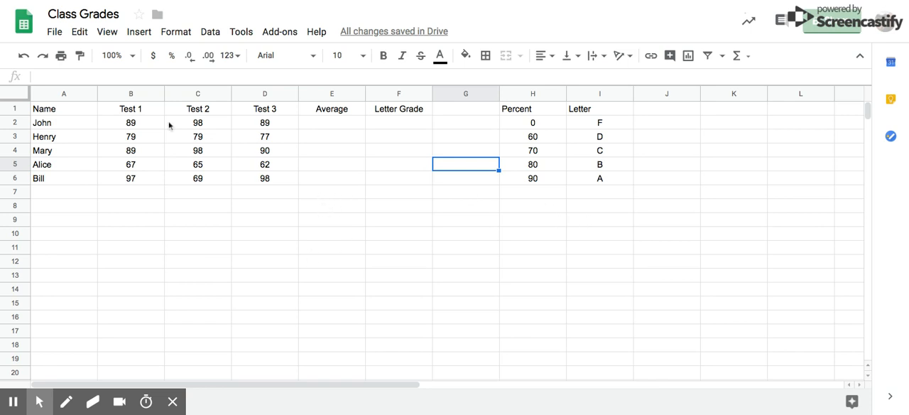
mouse_move(315, 143)
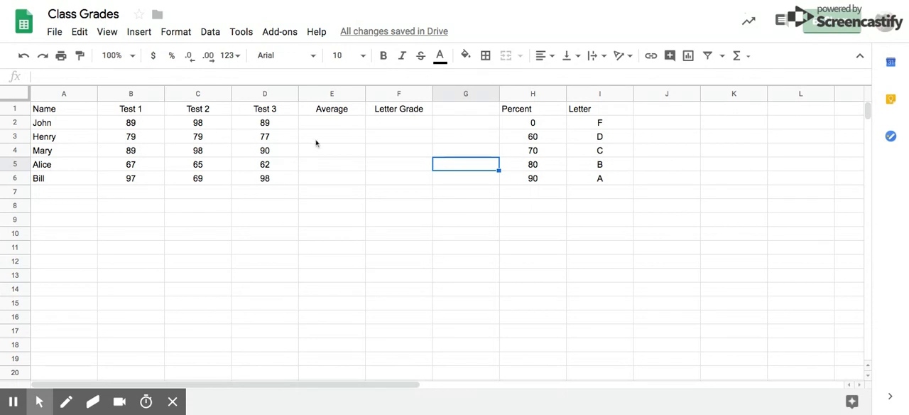
Step: Compute each student's average of three test scores in E2:E6 with AVERAGE (92, 78, 92, 65, 88)
left_click(332, 122)
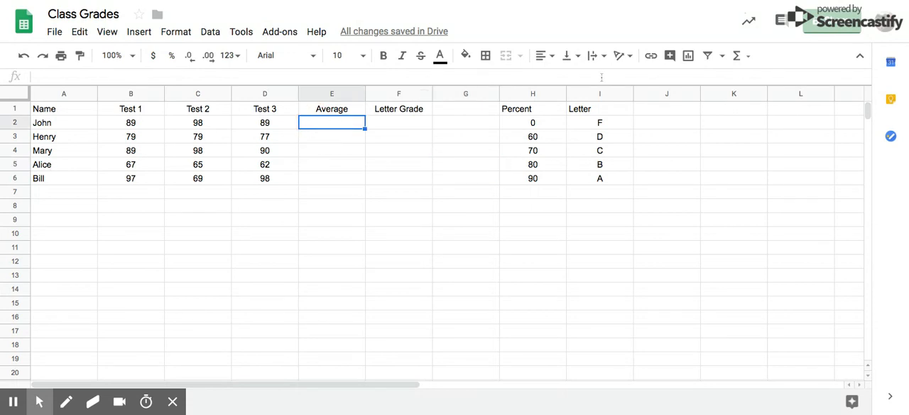
mouse_move(737, 55)
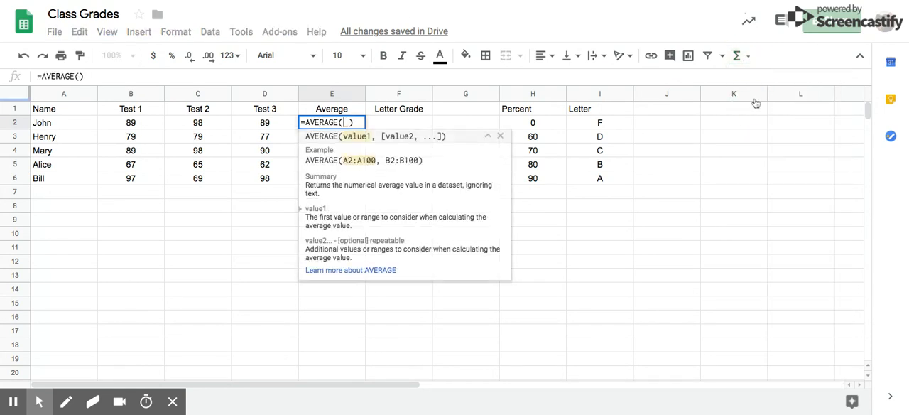
mouse_move(96, 127)
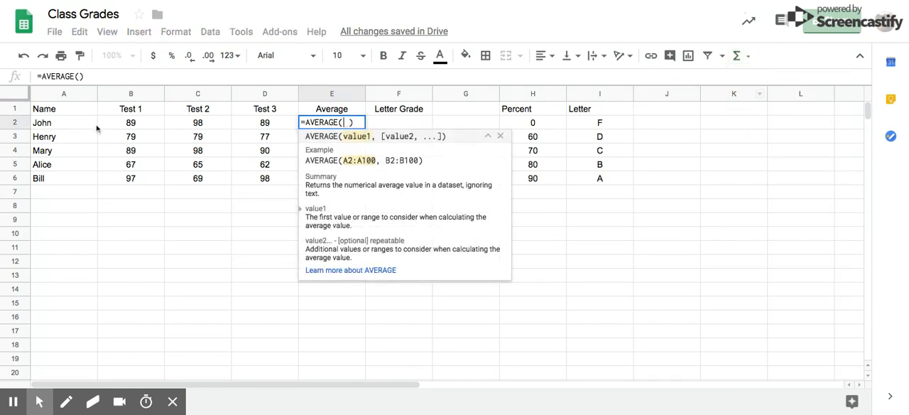
left_click_drag(130, 122, 264, 122)
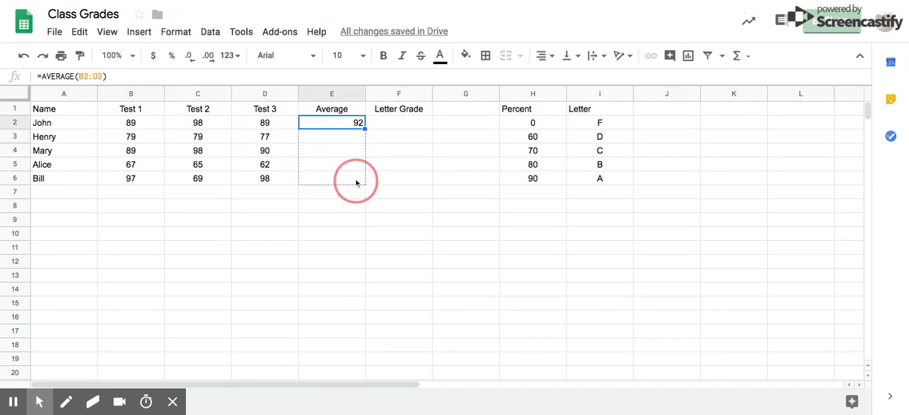
left_click_drag(363, 128, 363, 179)
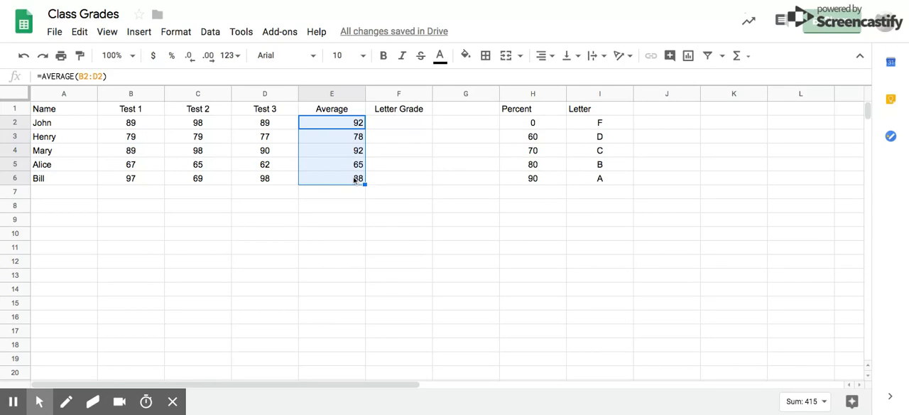
mouse_move(389, 125)
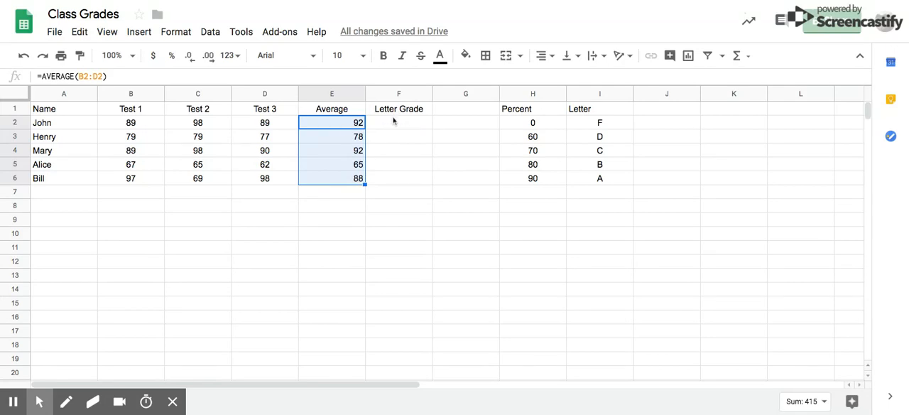
mouse_move(394, 126)
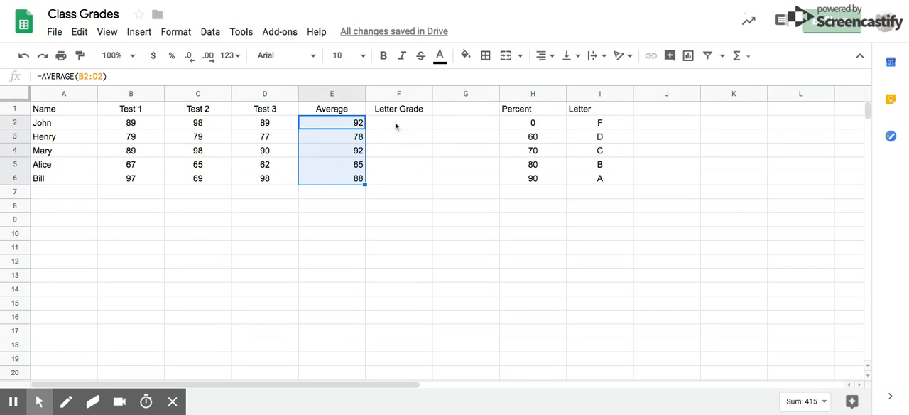
Step: Begin a VLOOKUP in F2 with John's average E2 as the search key
left_click(398, 122)
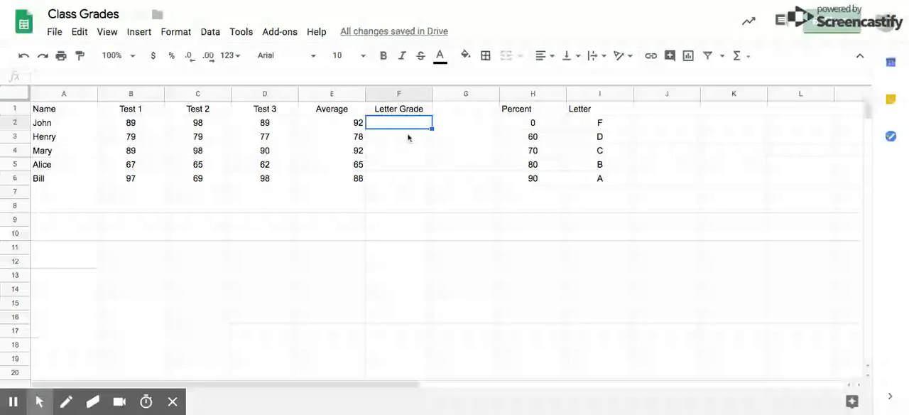
type("=vl")
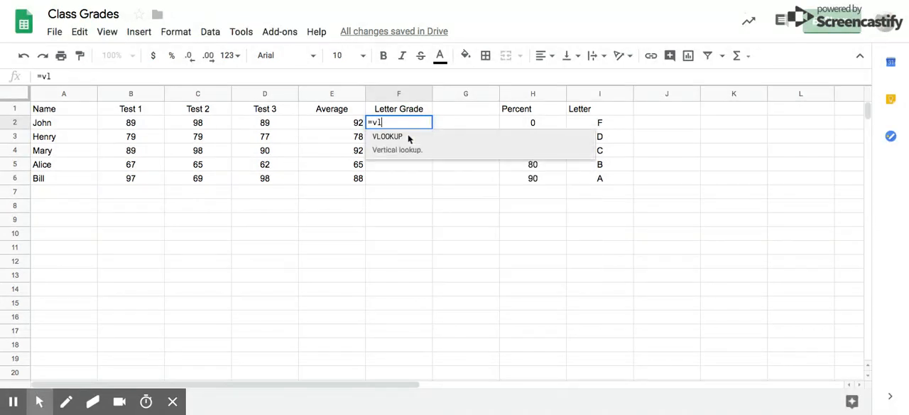
type("ookup(")
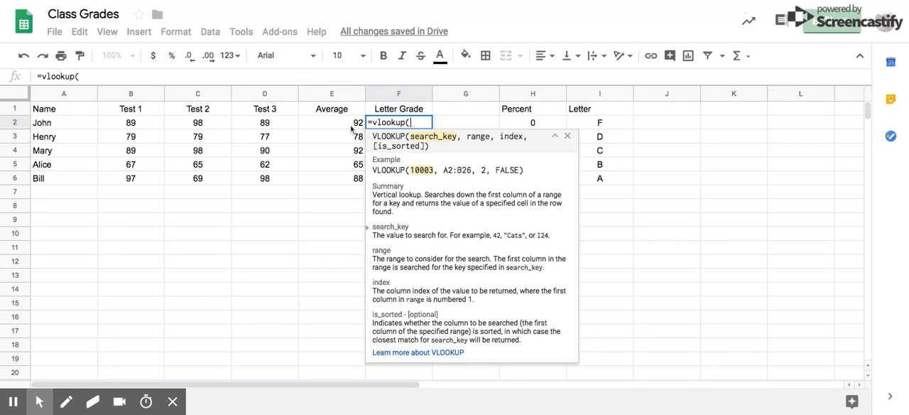
type("e2")
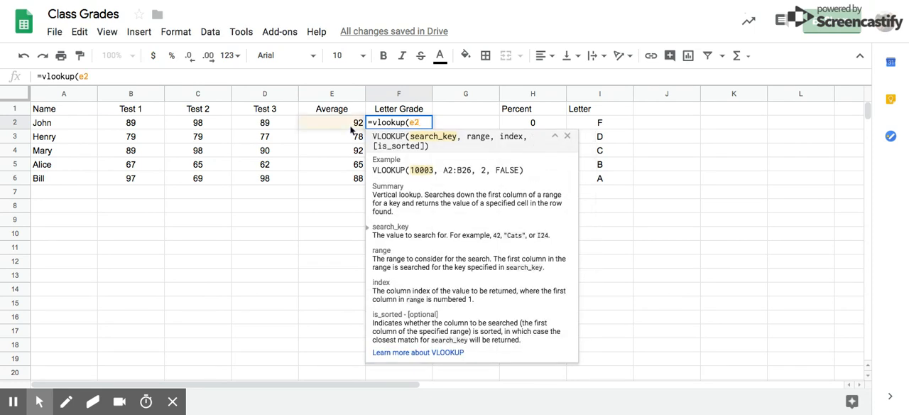
type(",")
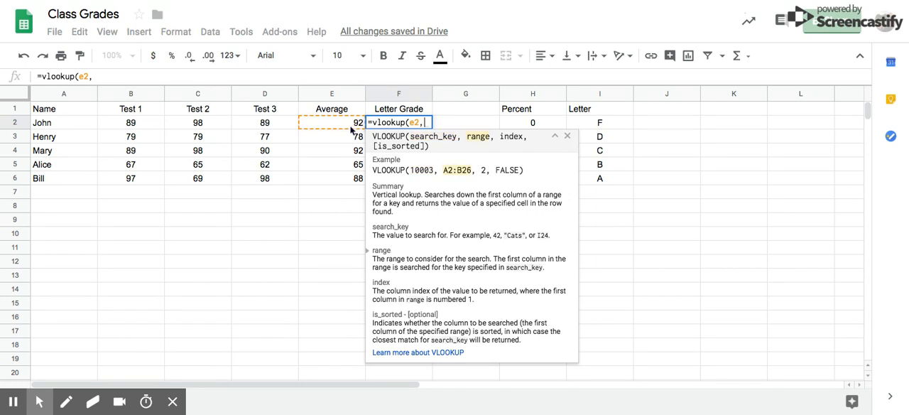
mouse_move(536, 125)
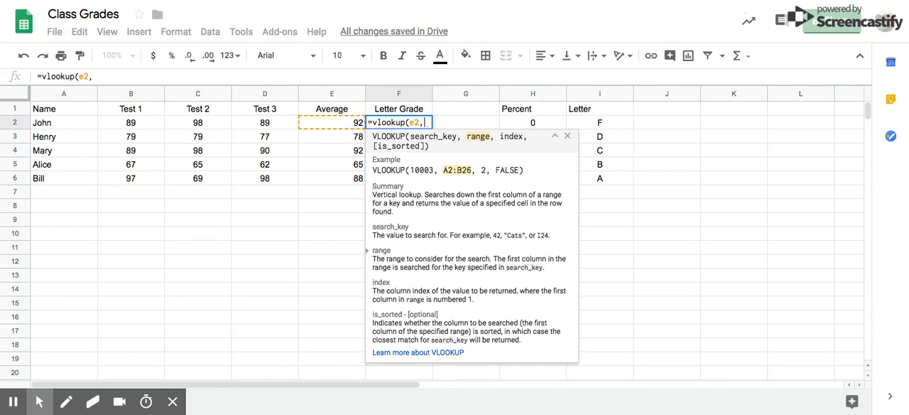
Step: Reference the locked Percent/Letter table $H$2:$I$6 as the VLOOKUP range
type("$")
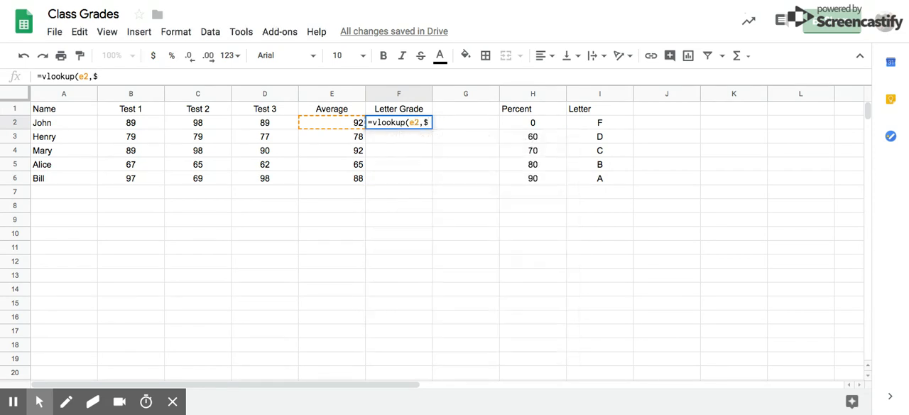
type("h")
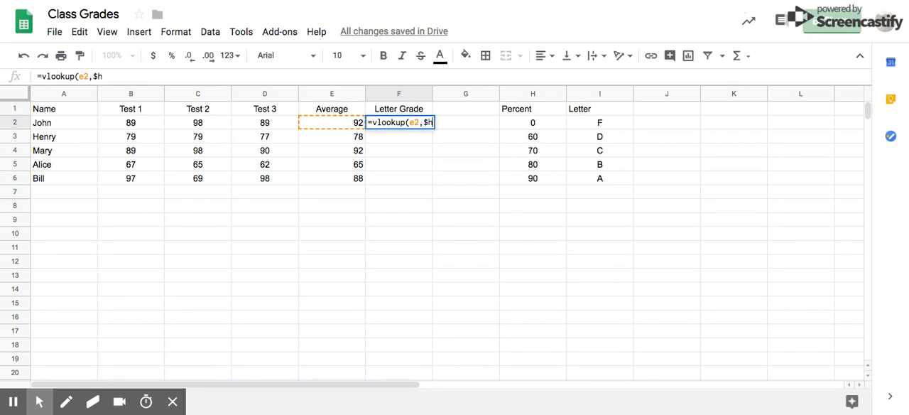
type("$")
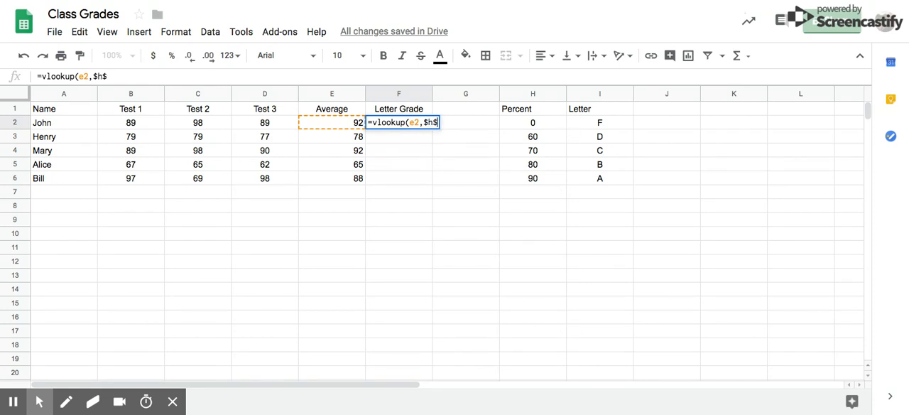
type("2")
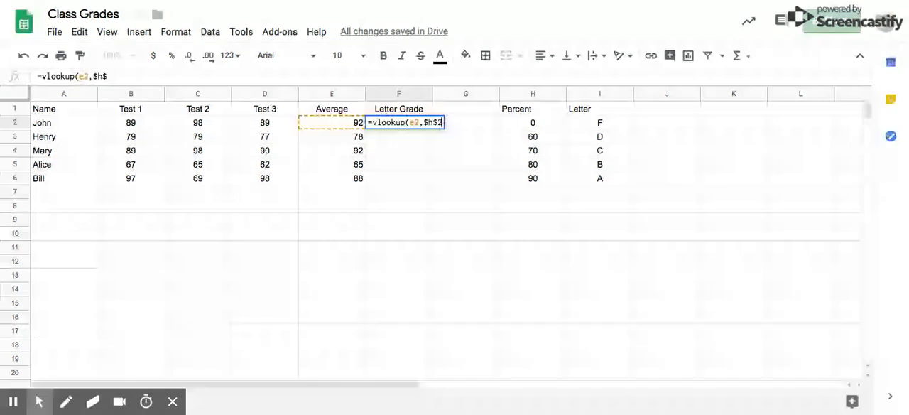
type("2")
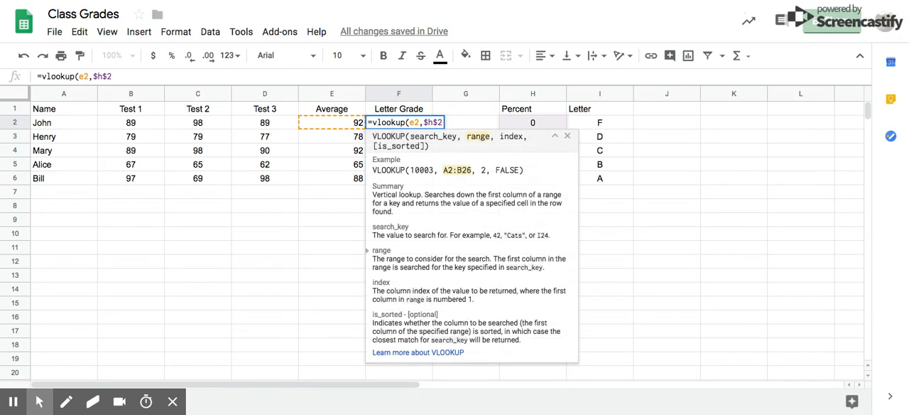
type(":")
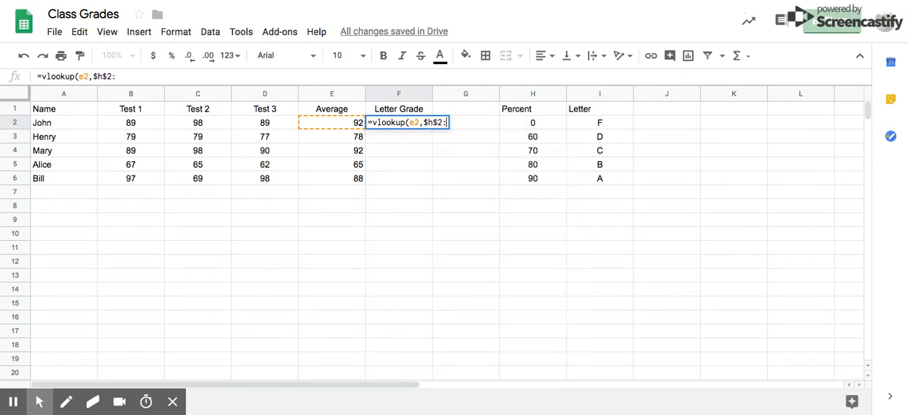
type("$")
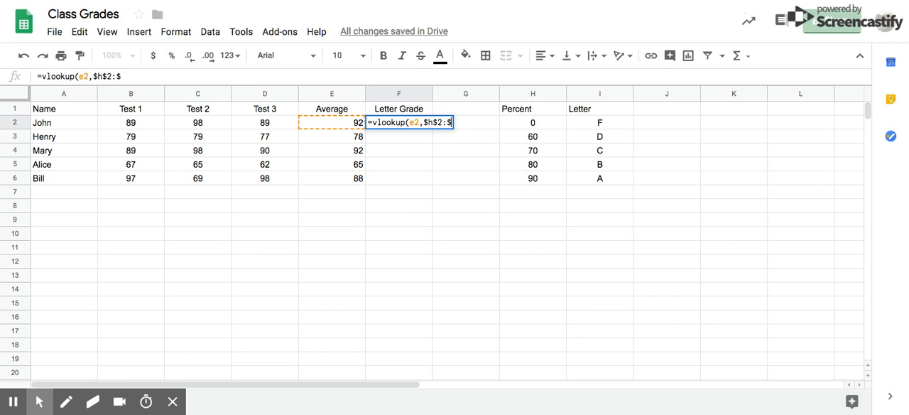
type("i")
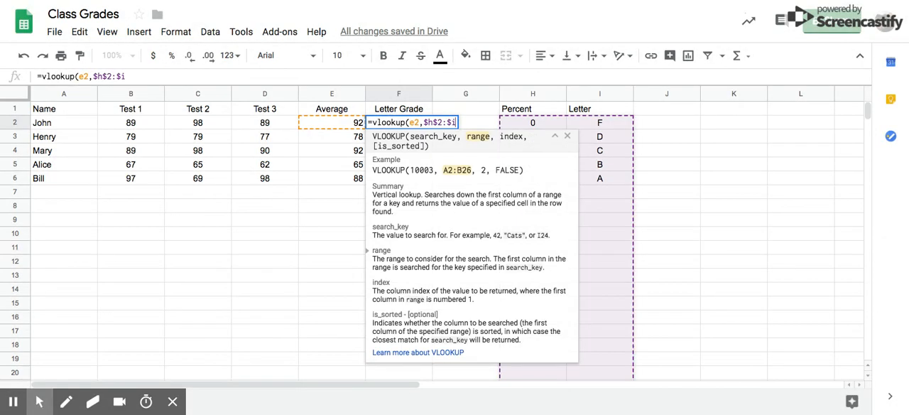
type("$")
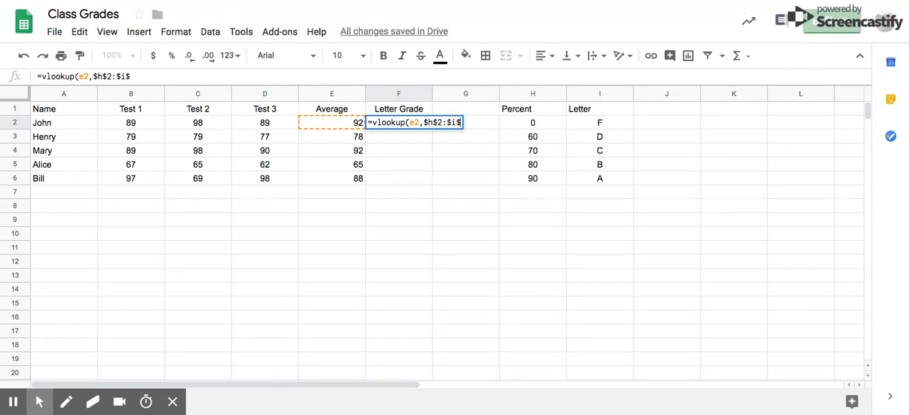
type("6")
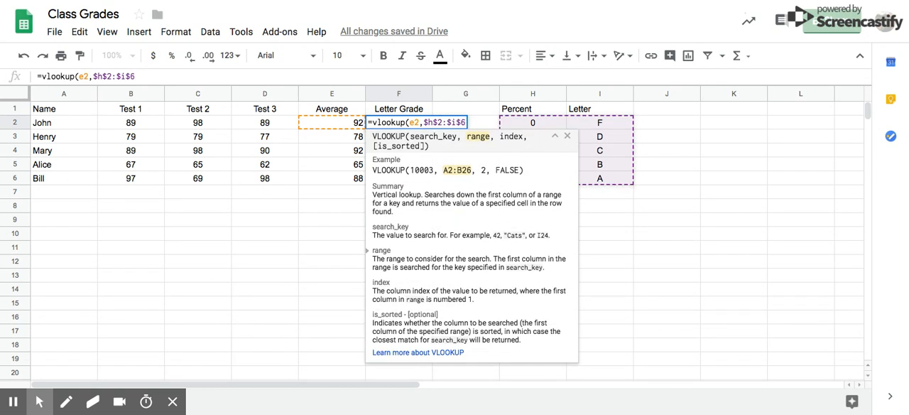
Step: Finish the VLOOKUP to return column 2 with approximate matching (True)
type(",")
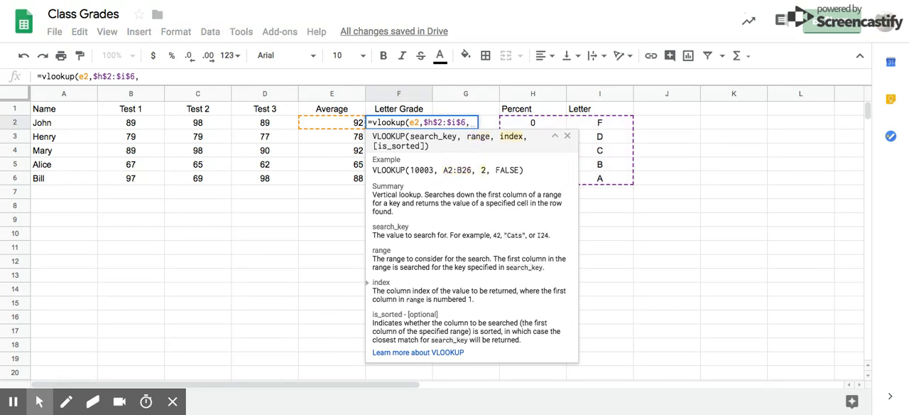
type("2")
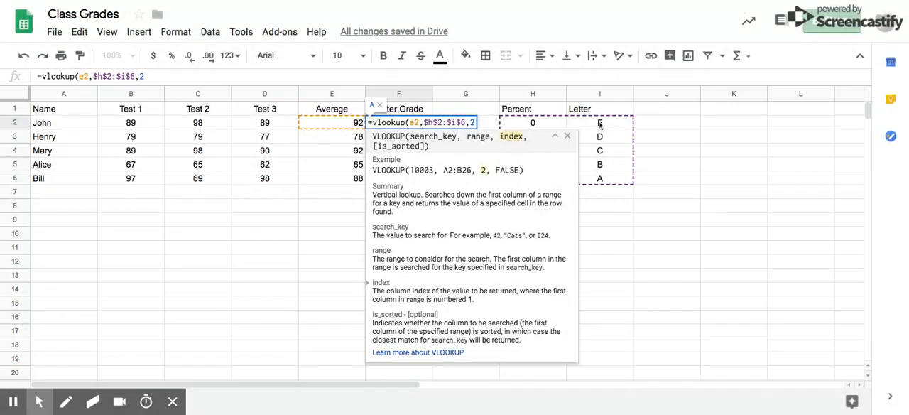
type(",")
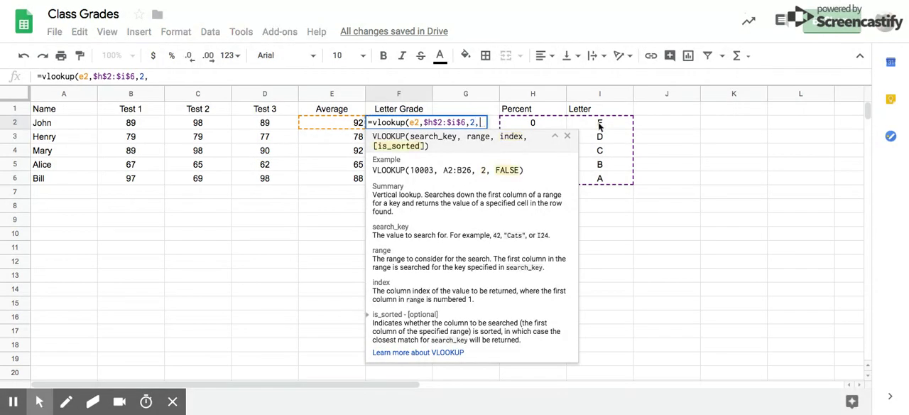
type("True)")
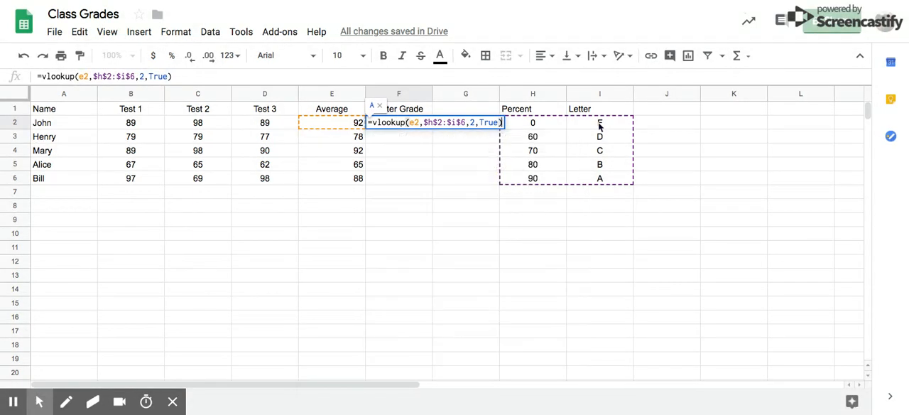
Step: Commit the letter-grade formula and fill it down F2:F6, giving A, C, A, D, B
key("Return")
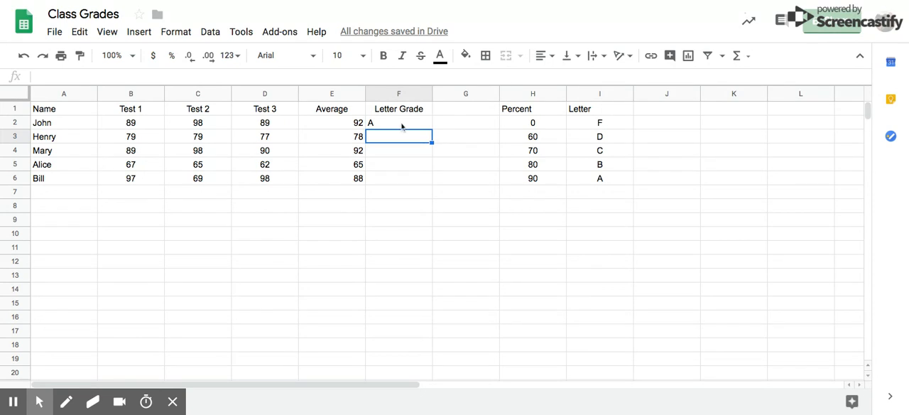
left_click(397, 122)
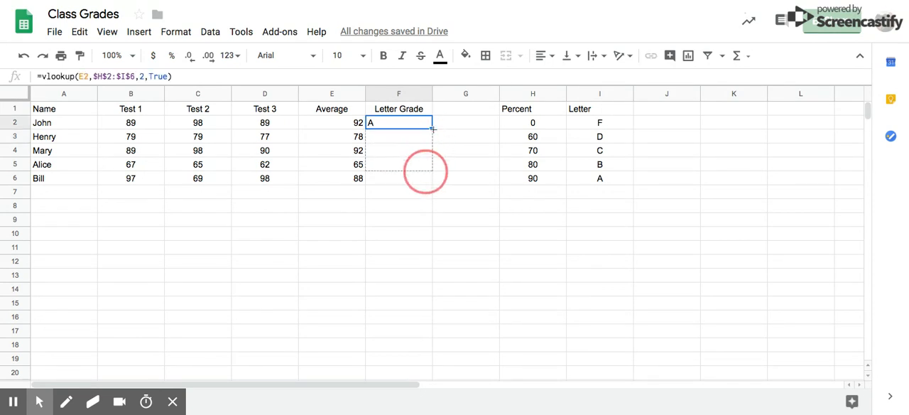
left_click_drag(432, 122, 432, 179)
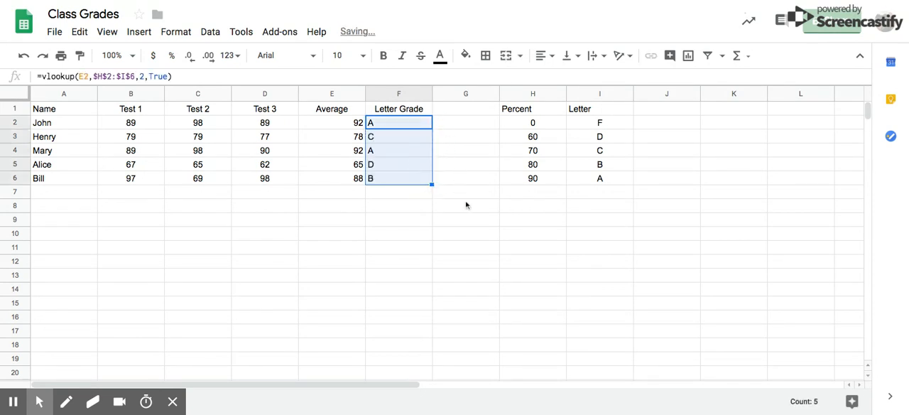
left_click(398, 151)
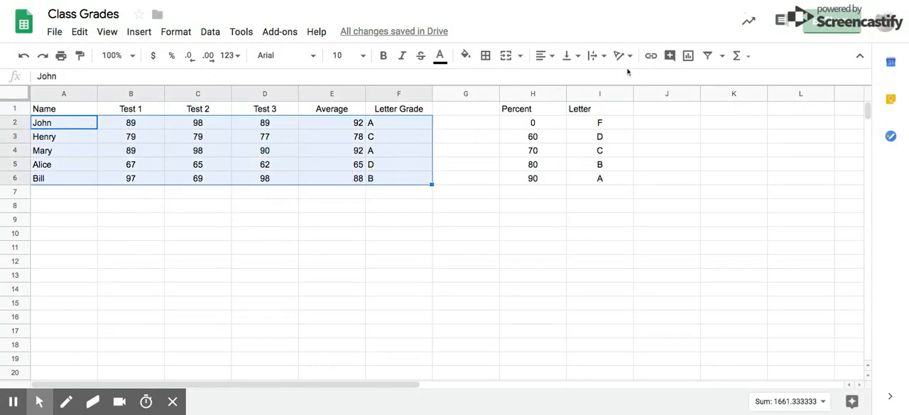
Step: Sort the student rows by the Letter Grade column A→Z via Data > Sort range
left_click(211, 31)
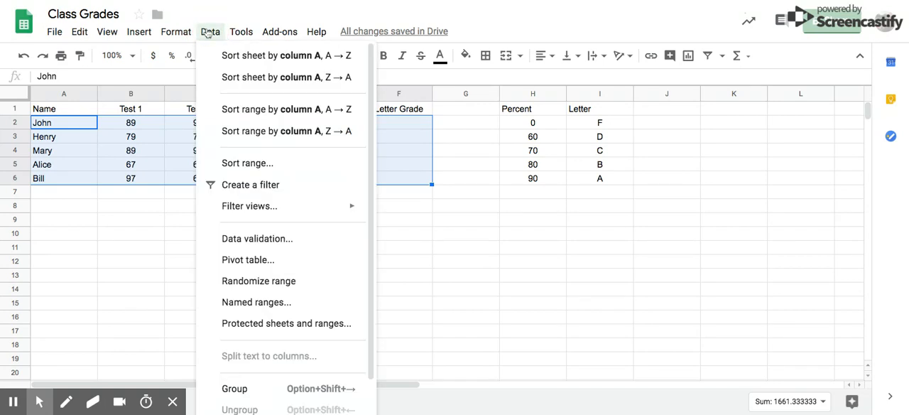
left_click(247, 162)
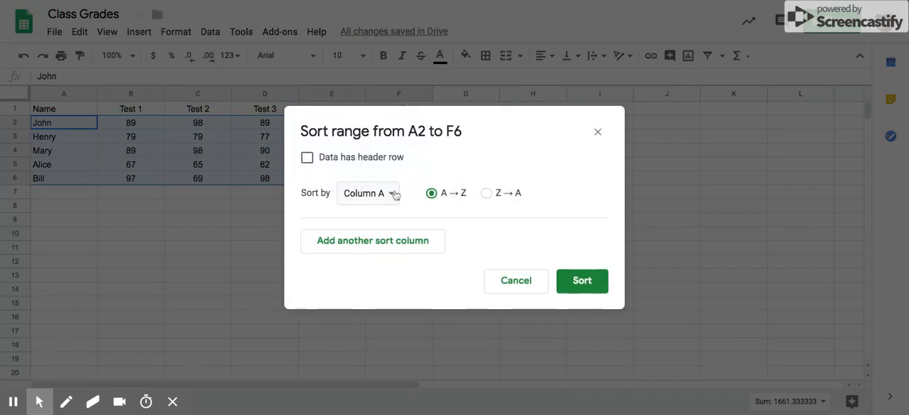
left_click(367, 193)
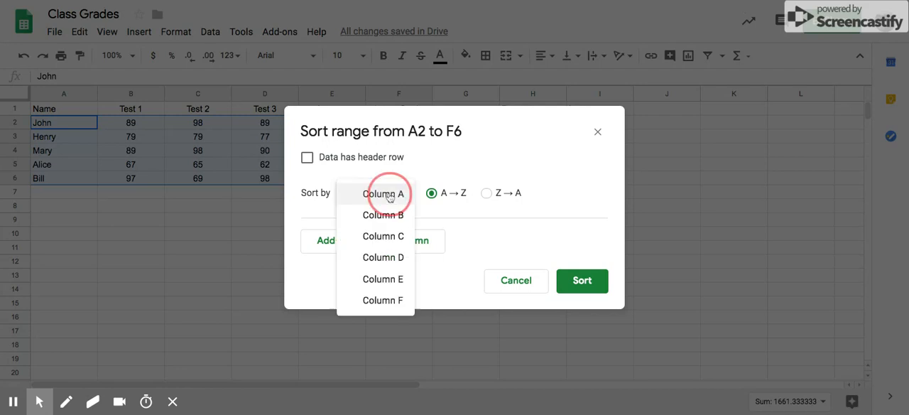
left_click(384, 300)
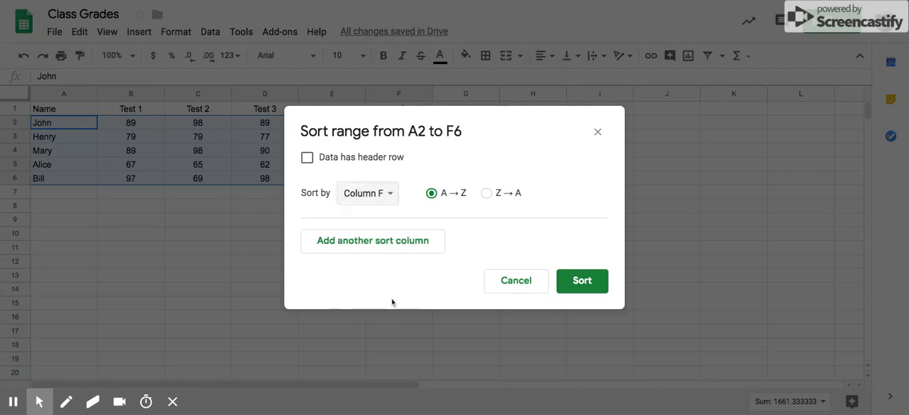
left_click(582, 280)
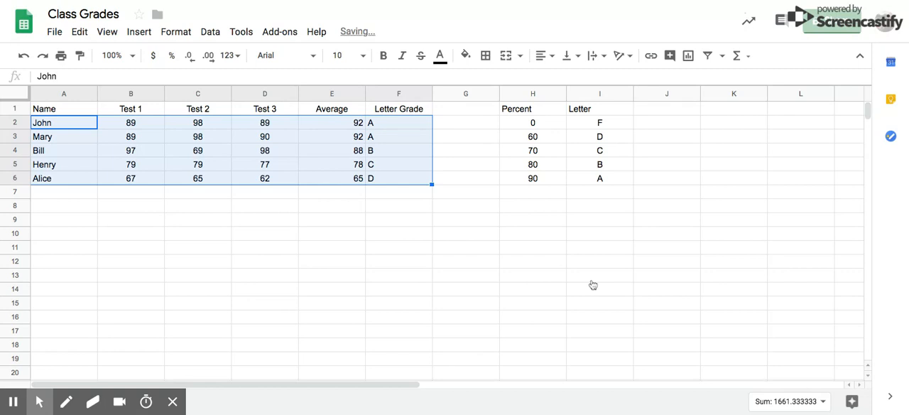
left_click(397, 122)
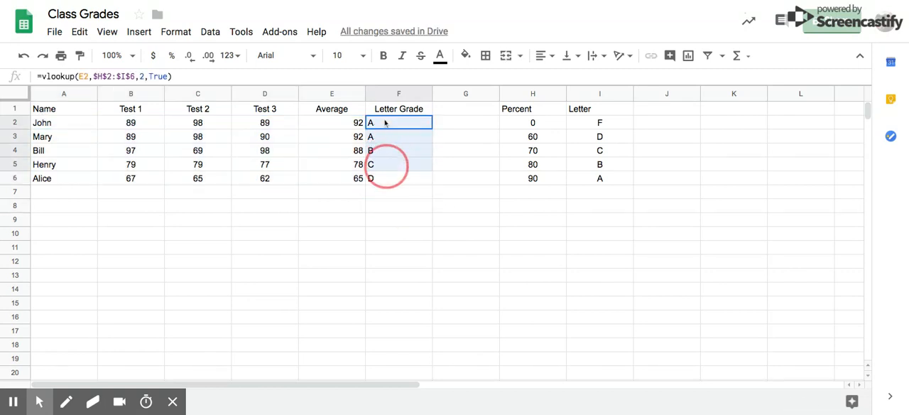
Step: Insert a column chart counting the letter grades in F2:F6
left_click_drag(397, 122, 398, 179)
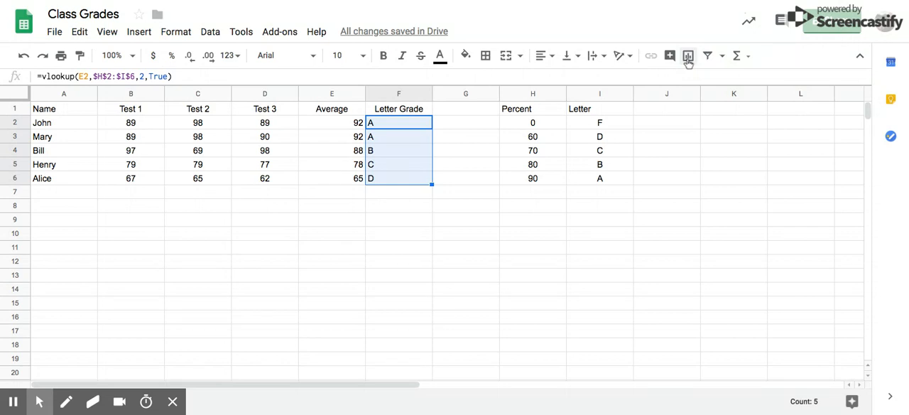
left_click(687, 55)
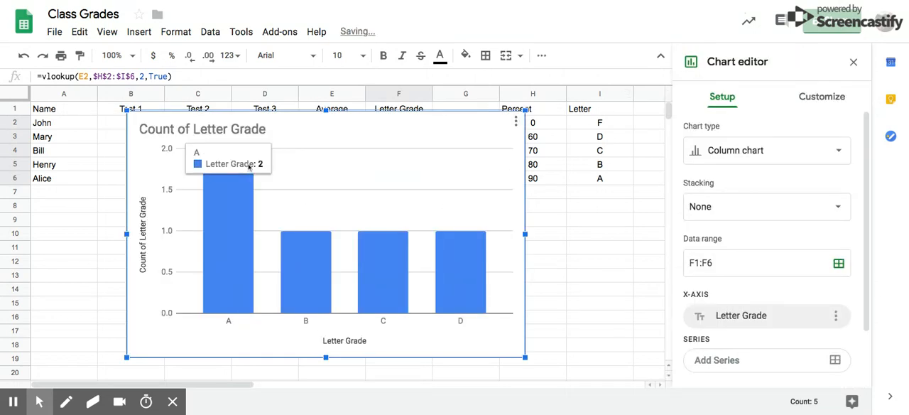
mouse_move(406, 182)
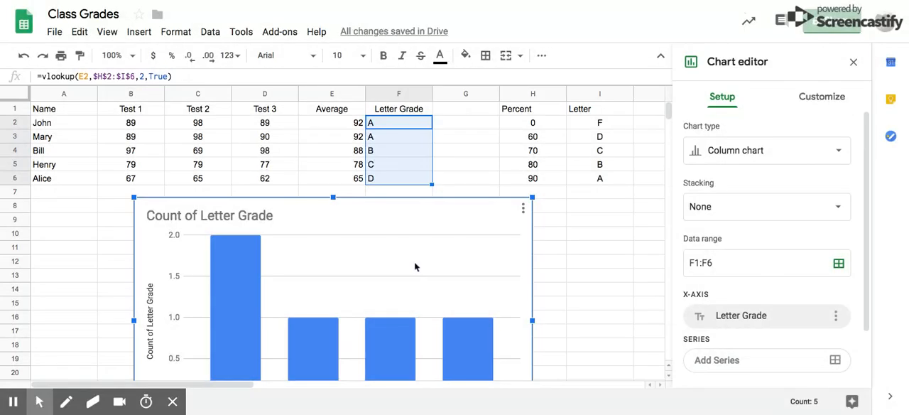
mouse_move(646, 3)
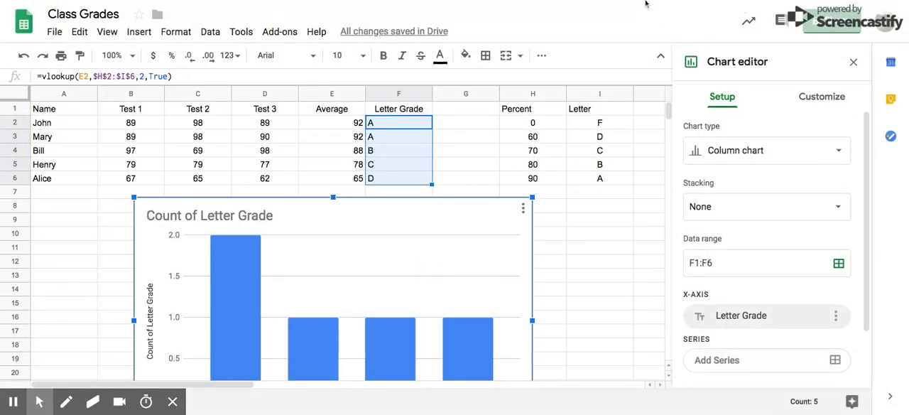